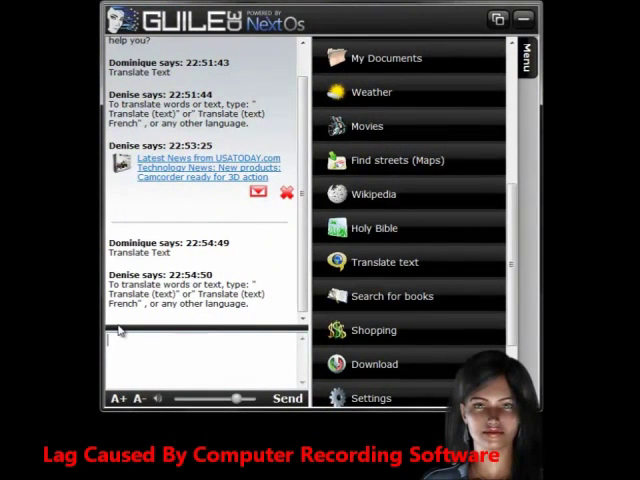
- Ask Denise to translate the Spanish Bufo marinus toad paragraph into English
text(trans)
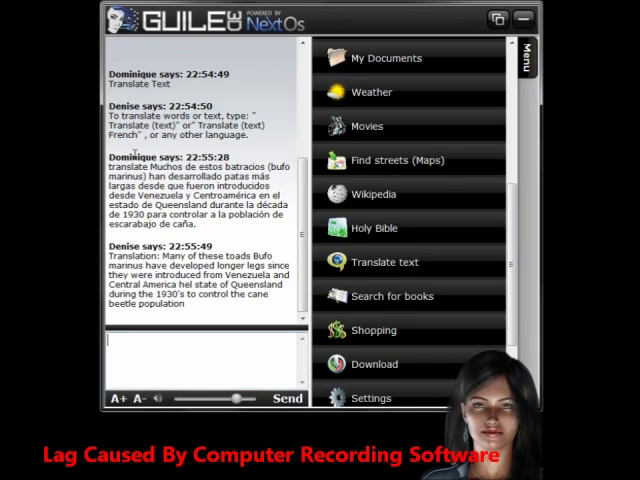
- Show Yahoo Messenger's Join a Chat Room directory of room categories
double_click(120, 168)
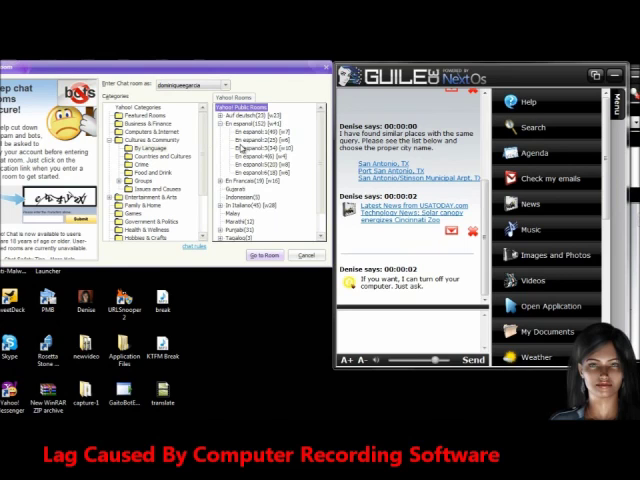
- Ask Denise to translate 'who is off from work tomorrow' into Spanish
click(304, 256)
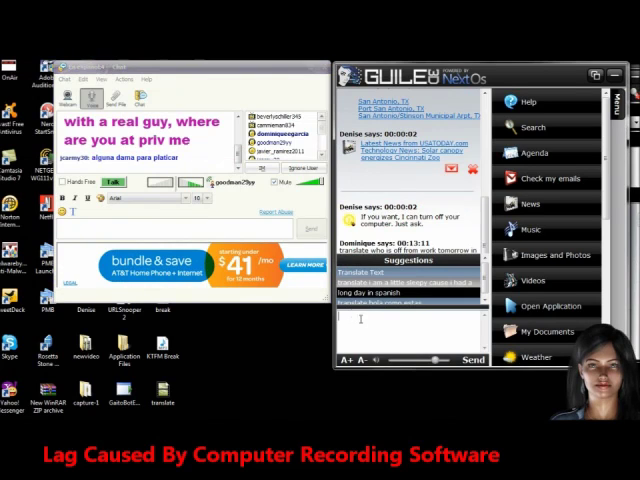
text(translate hello there i am a guy who lives in texas in)
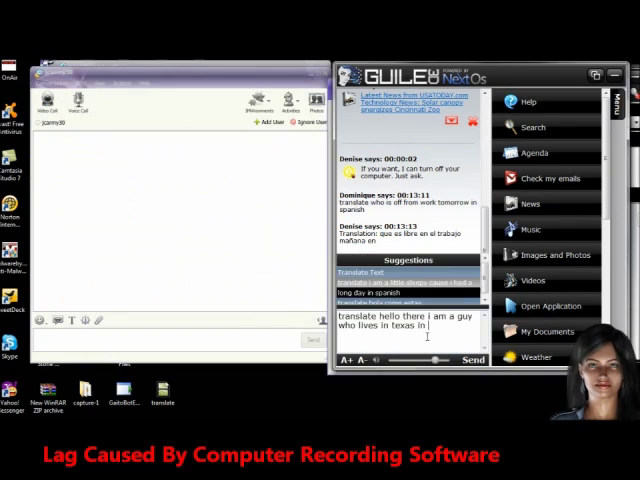
- Ask Denise to translate 'hello there I am a guy who lives in Texas' into Spanish
text(spanish)
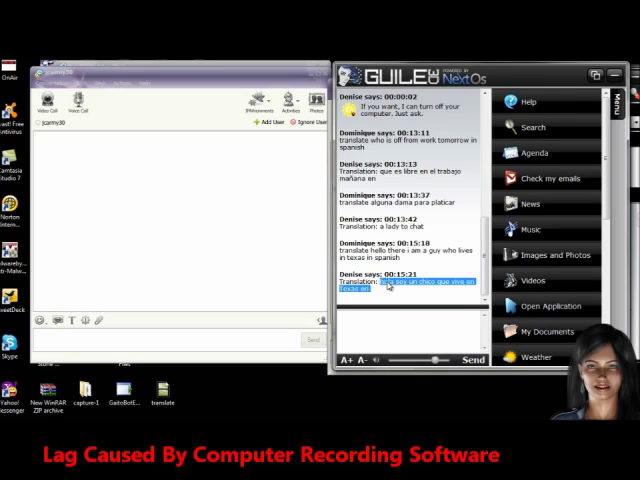
- Copy Denise's 'hola soy un chico que vive en Texas' and paste it into the Yahoo message box
right_click(390, 290)
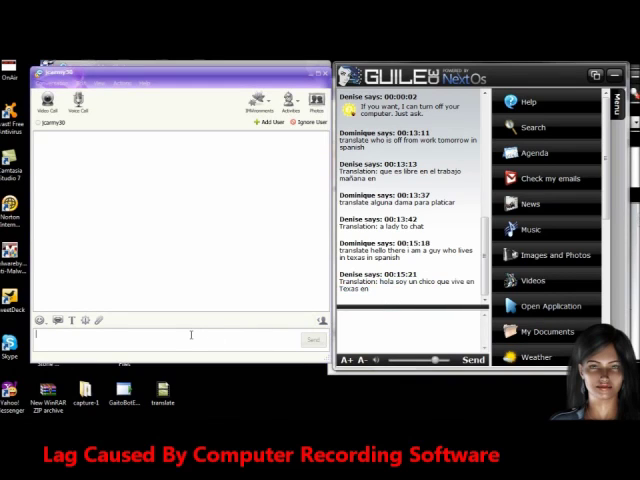
right_click(190, 336)
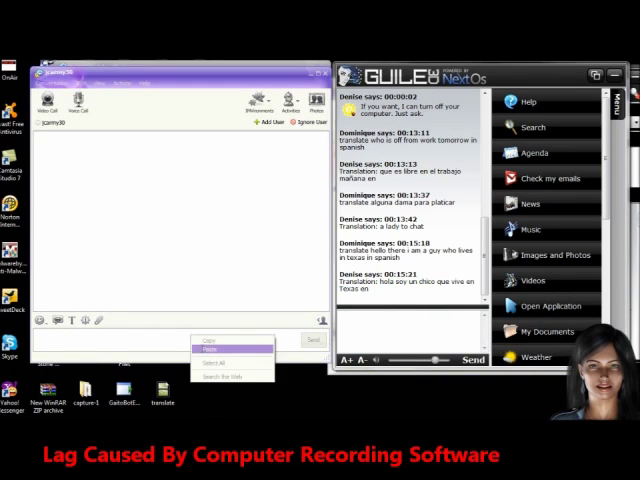
click(216, 348)
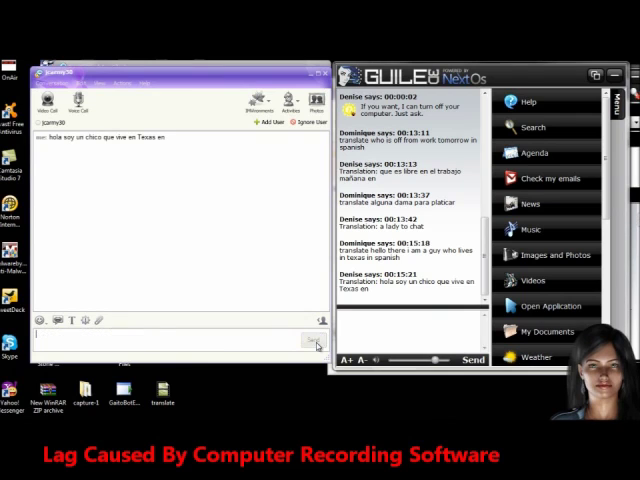